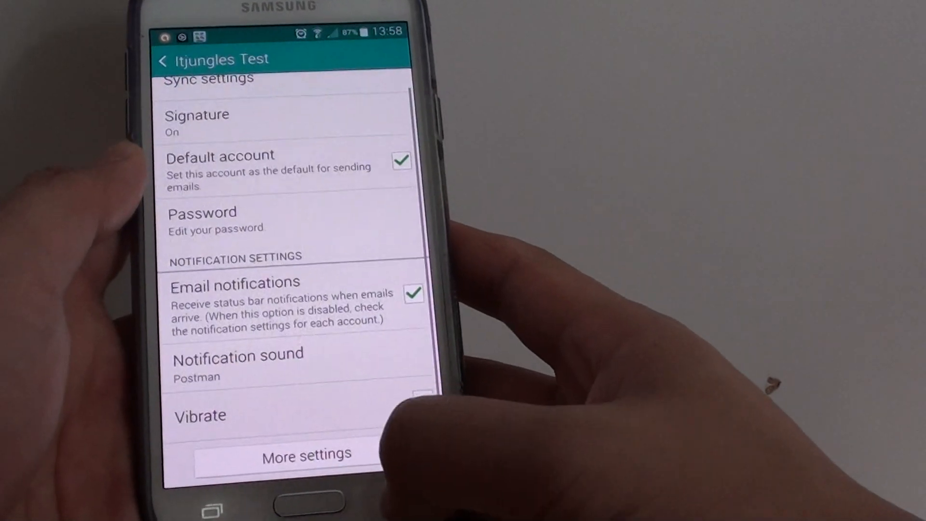
# Return from account settings to the inbox, then to the phone's home screen.
pyautogui.click(164, 58)
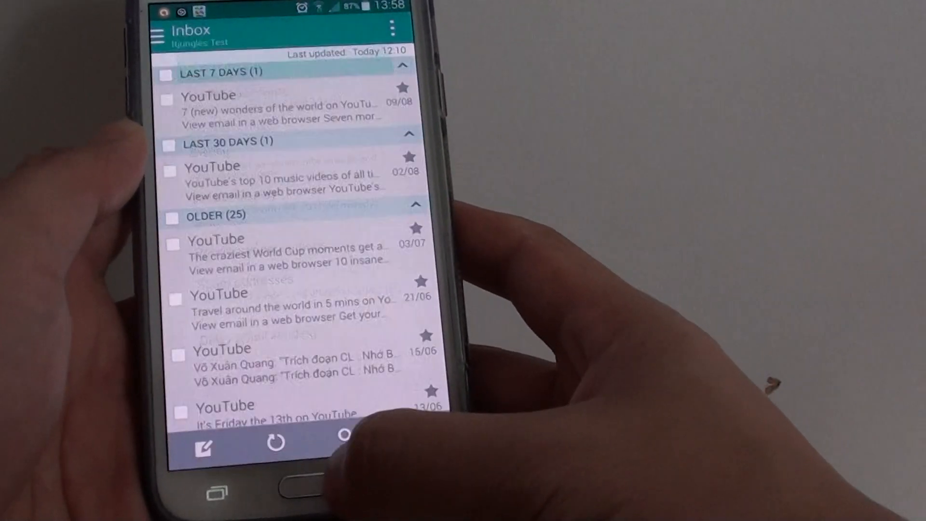
pyautogui.press('home')
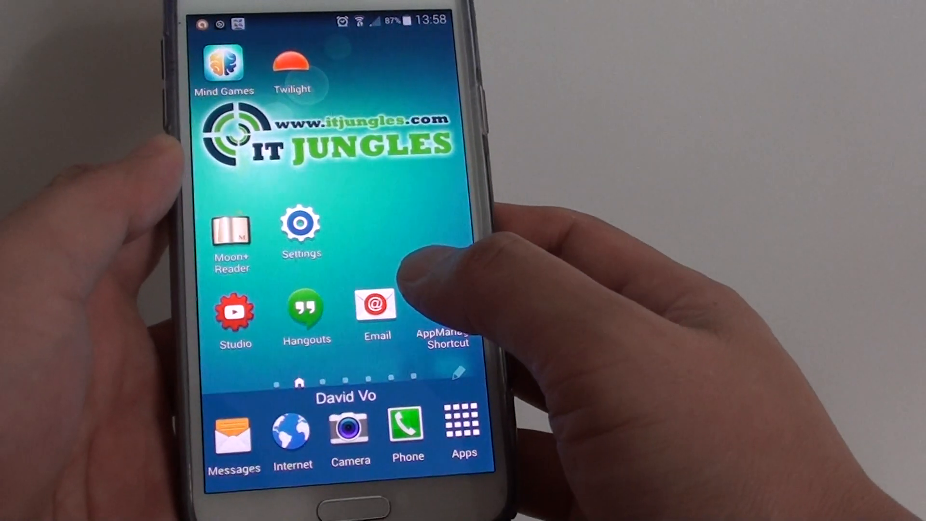
# Reopen Email and reach the Itjungles Test account settings via the overflow menu.
pyautogui.click(375, 317)
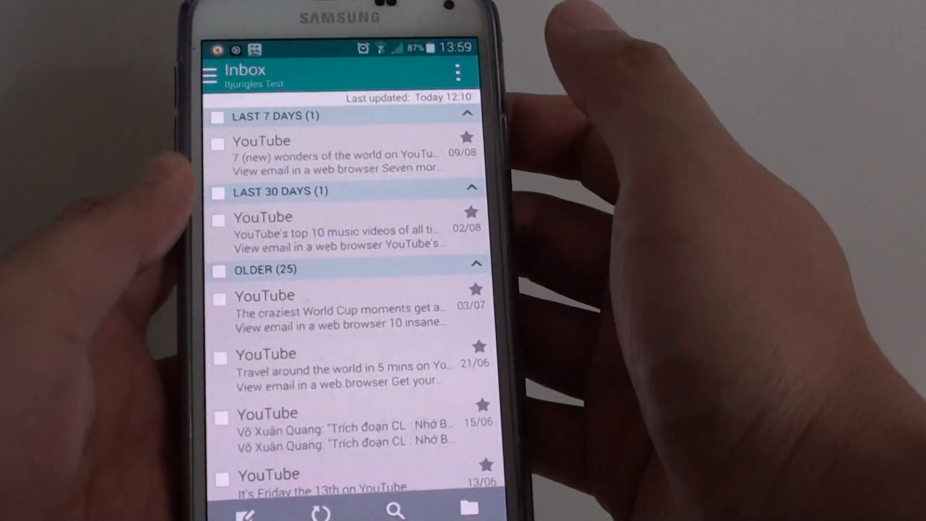
pyautogui.click(458, 73)
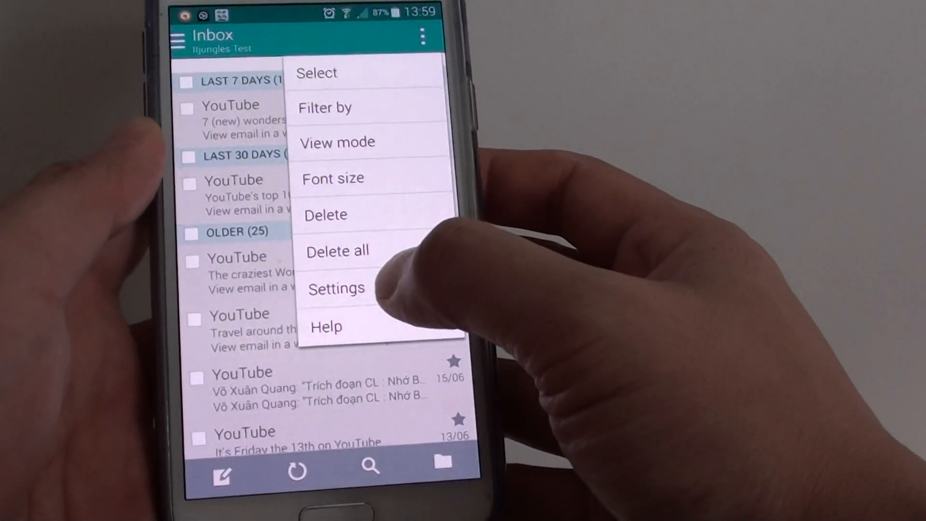
pyautogui.click(335, 289)
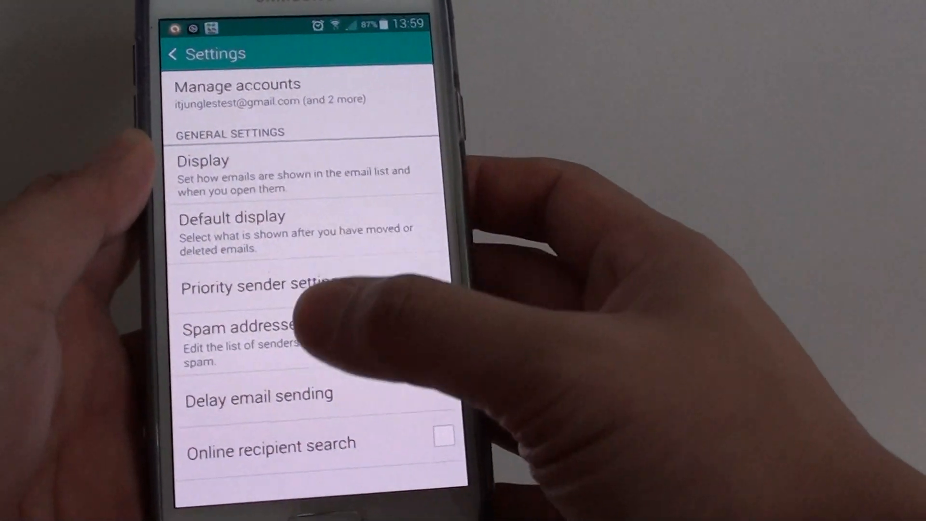
pyautogui.click(238, 92)
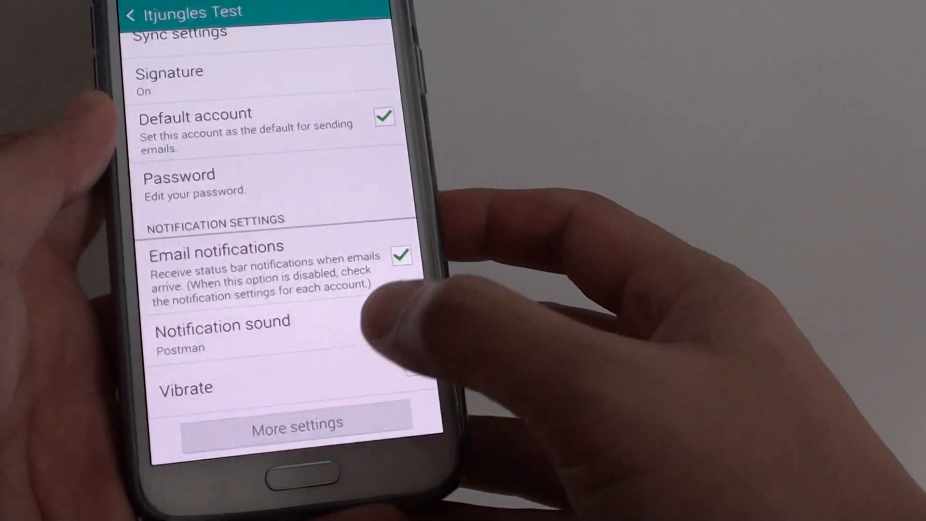
# Under More settings, enable Always Cc/Bcc myself for outgoing emails.
pyautogui.click(298, 422)
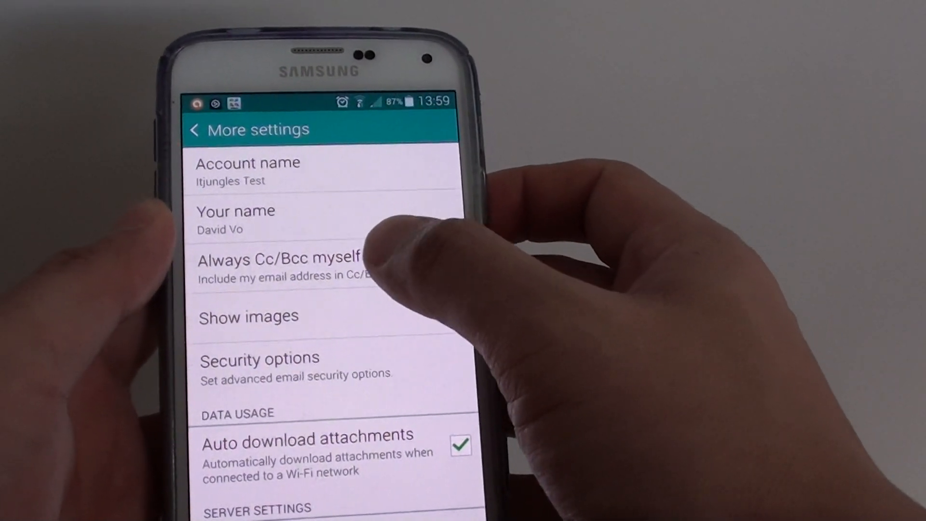
pyautogui.click(286, 266)
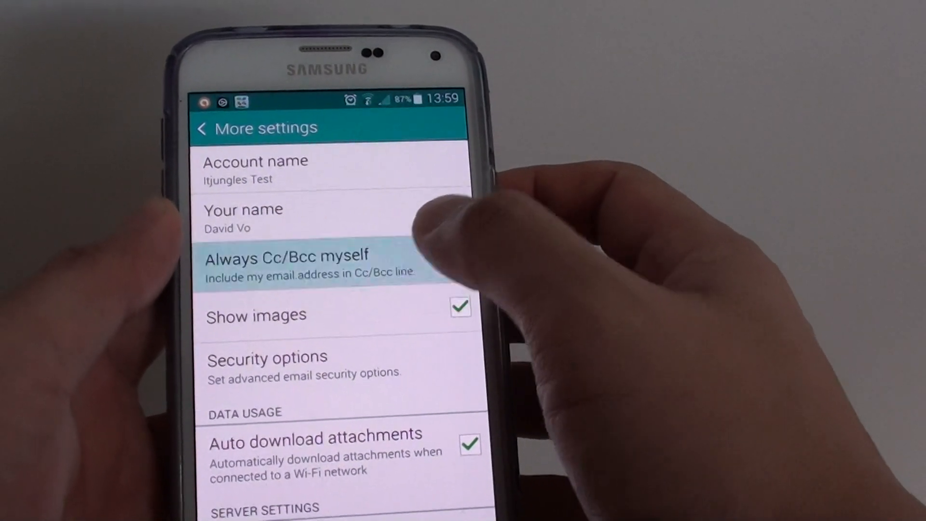
pyautogui.click(288, 263)
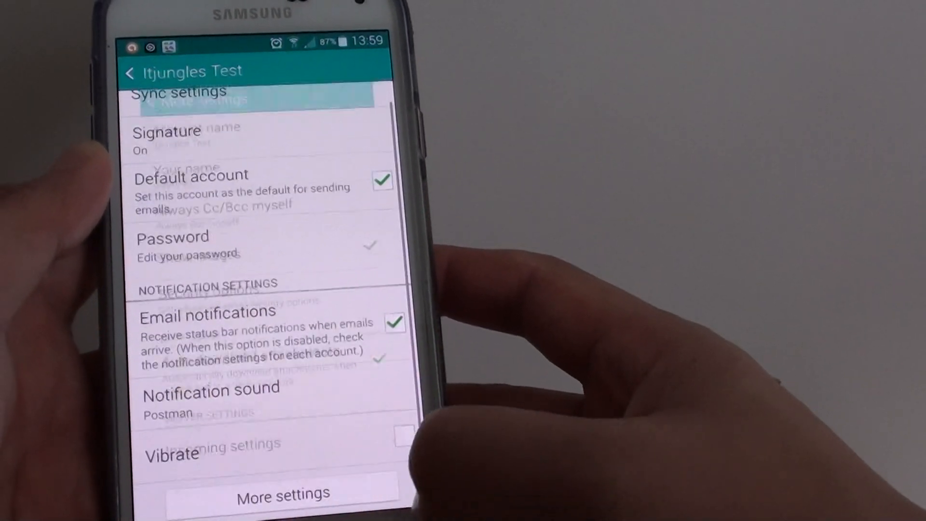
# Send a test email to itjunglestest with subject 'Twst' from the inbox.
pyautogui.click(129, 71)
pyautogui.write('Twst')
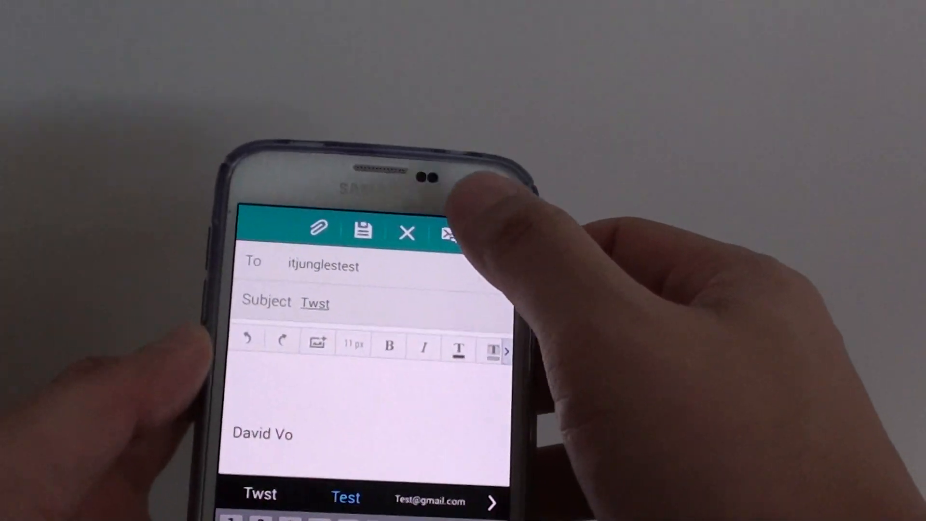
pyautogui.click(449, 230)
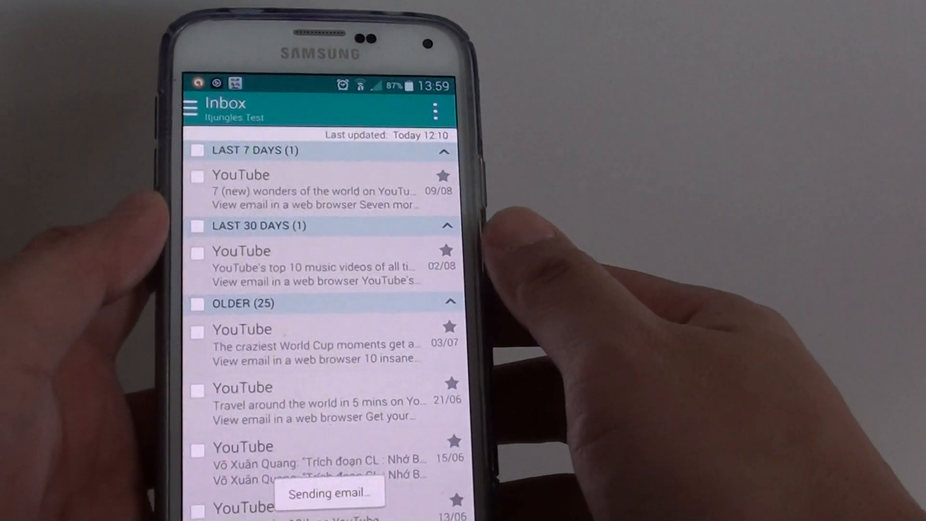